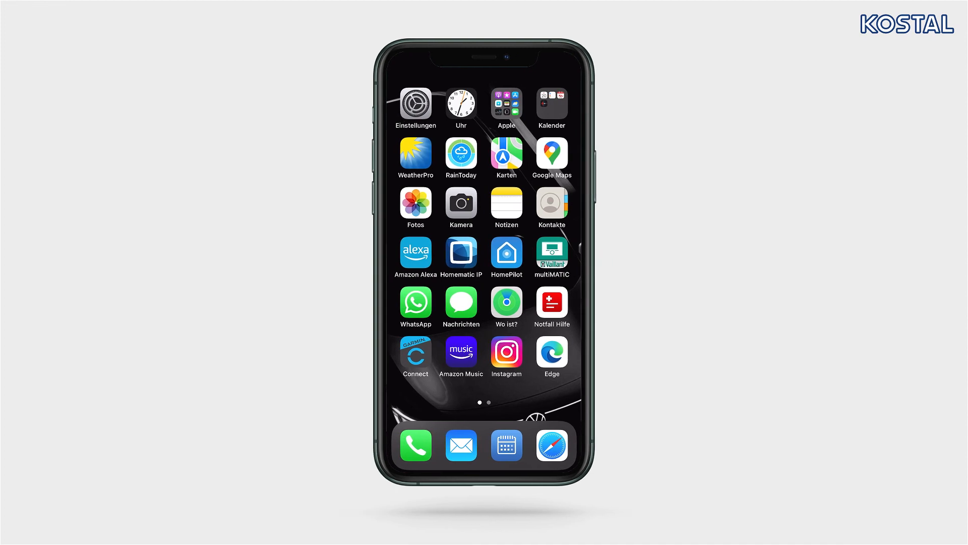
# Step: Open iOS Settings to type the inverter network's Wi-Fi password
pyautogui.click(416, 104)
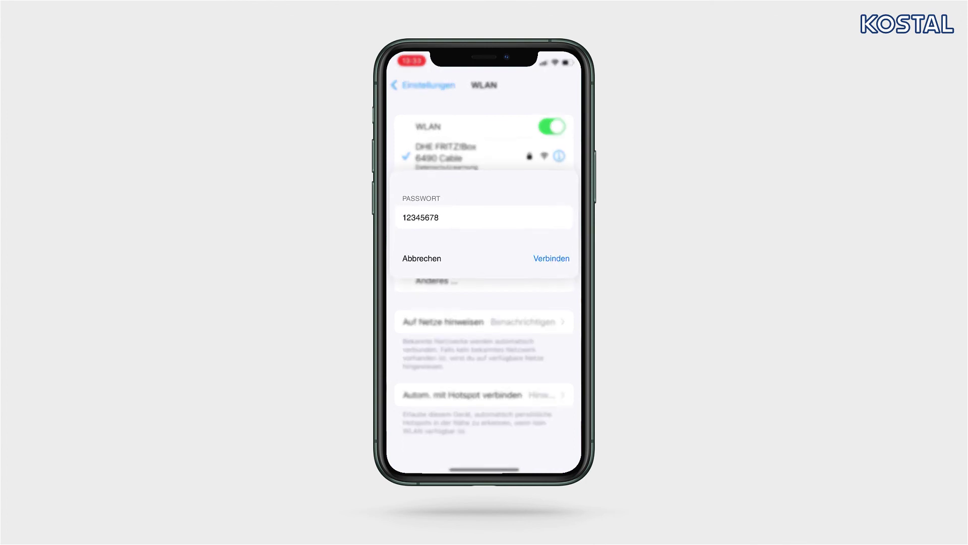
# Step: Join the inverter's Wi-Fi with the entered password and open the PV folder
pyautogui.click(551, 258)
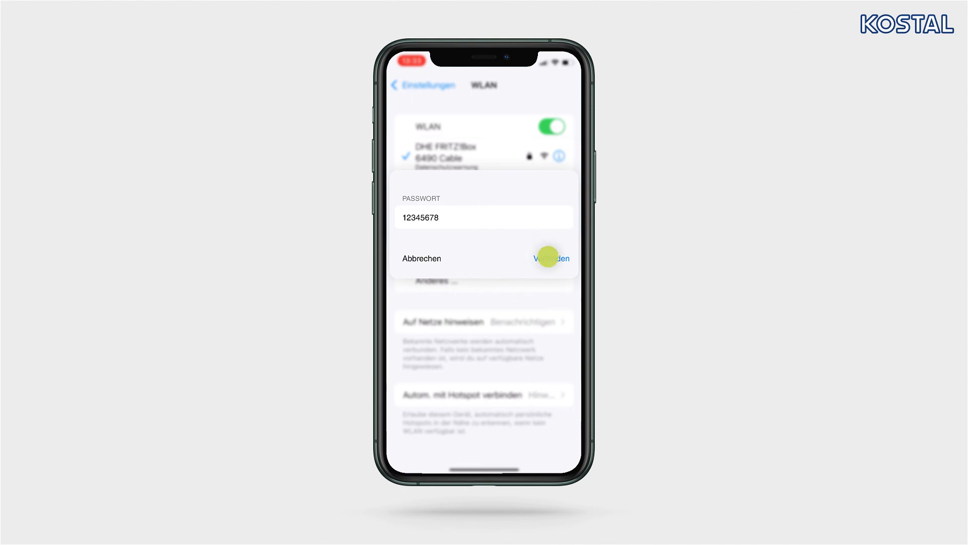
pyautogui.click(551, 258)
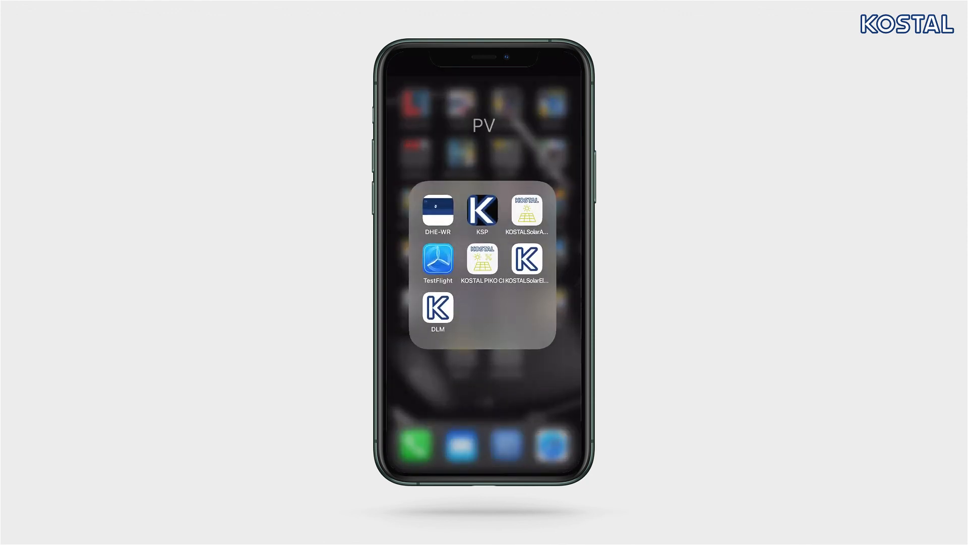
# Step: Launch KOSTAL PIKO CI and open the PIKO CI inverter's Startseite
pyautogui.click(481, 259)
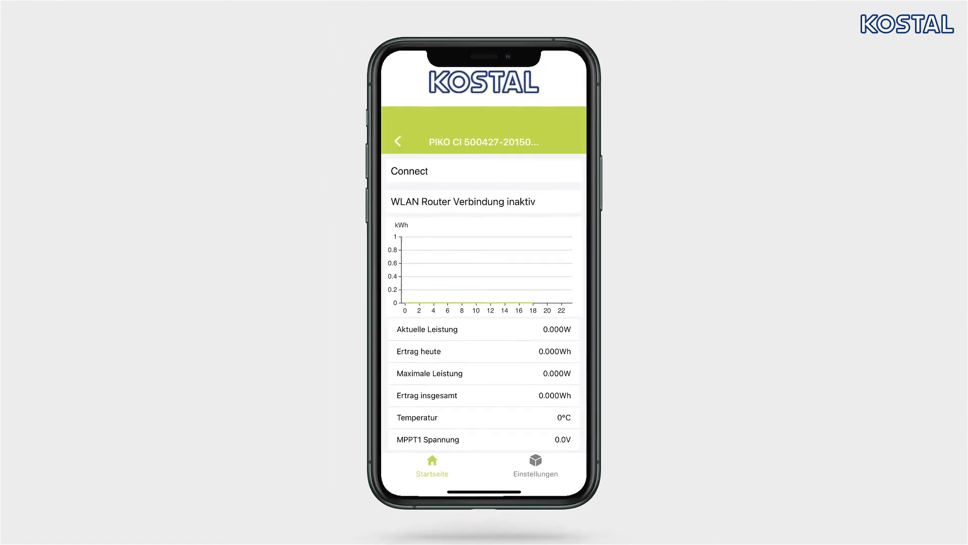
# Step: Open Einstellungen > Benutzerverwaltung and choose to switch the logged-in user
pyautogui.click(535, 466)
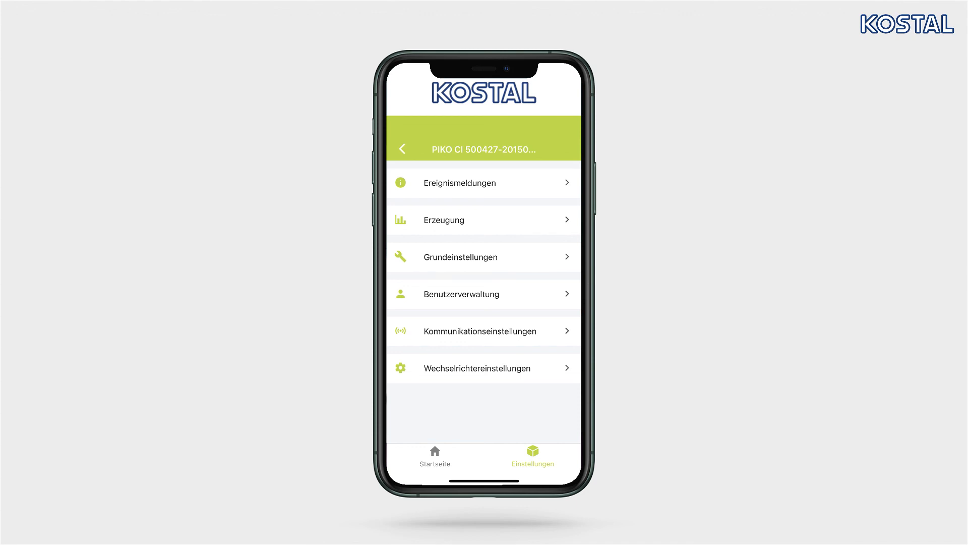
pyautogui.click(483, 294)
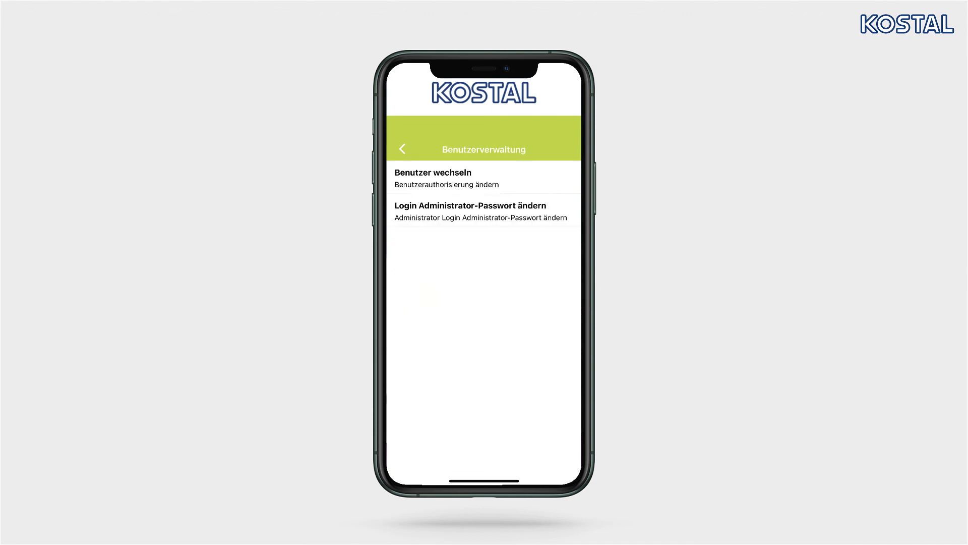
pyautogui.click(434, 182)
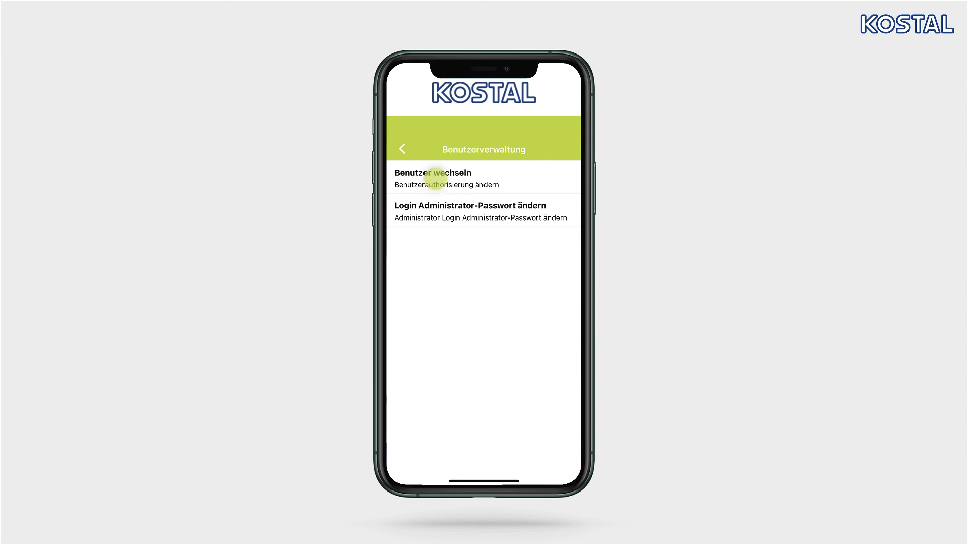
pyautogui.click(438, 176)
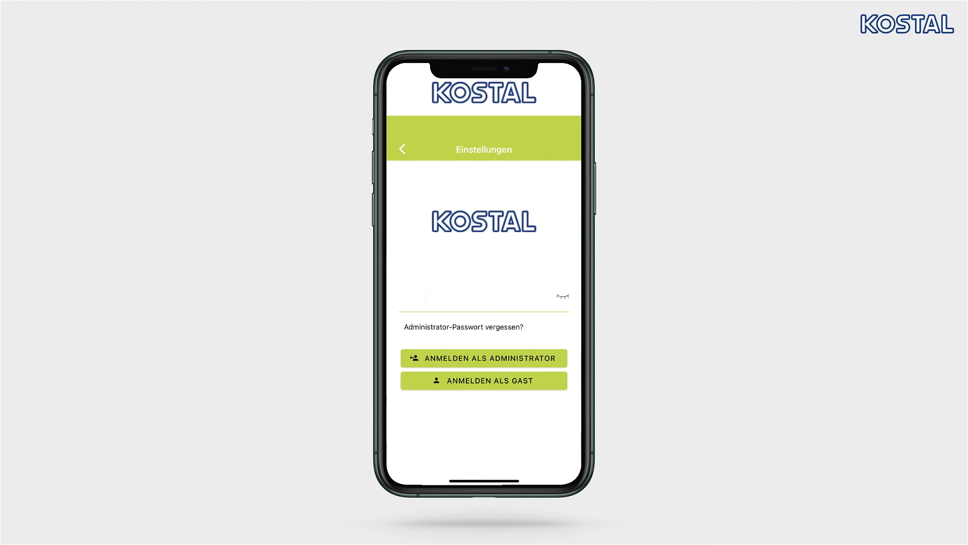
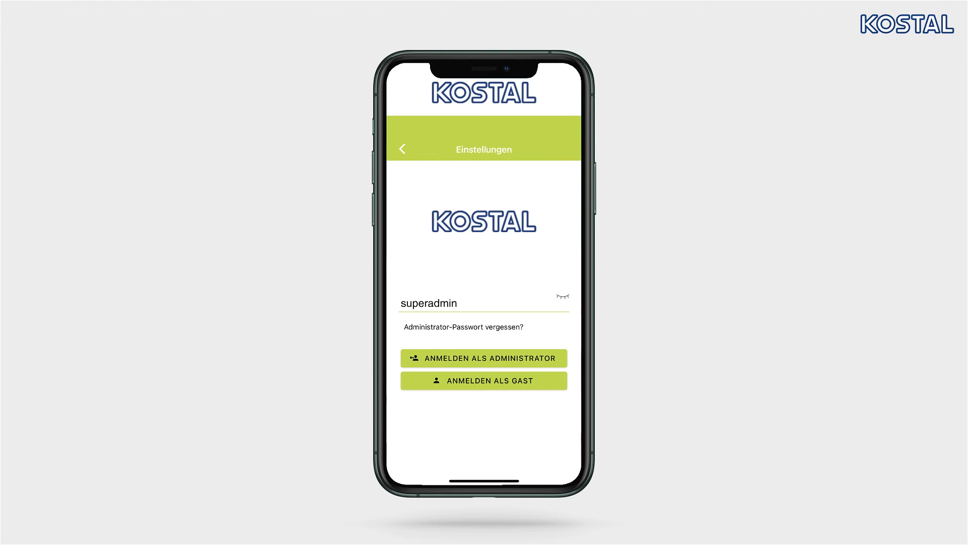
pyautogui.click(483, 358)
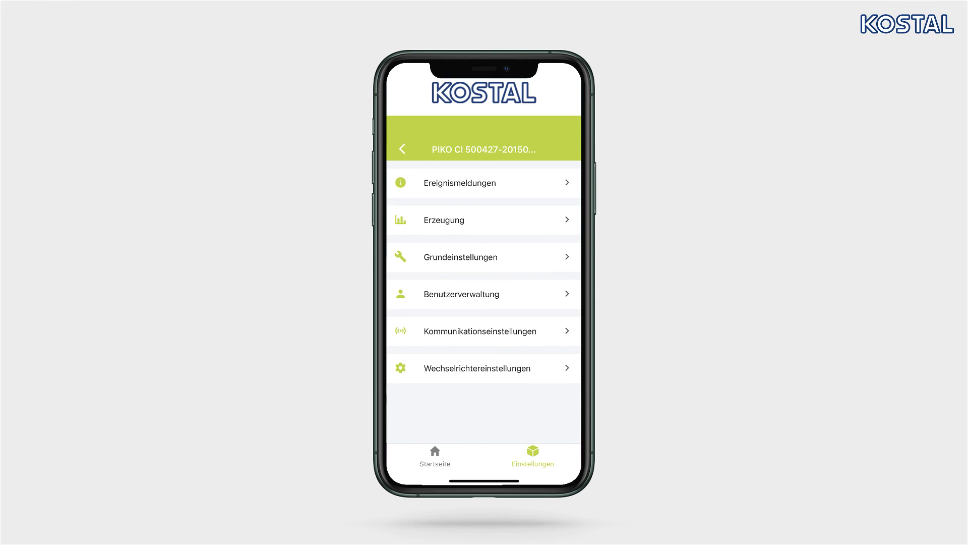
# Step: Synchronise the inverter's date and time with the smartphone under Zeiteinstellung
pyautogui.click(483, 368)
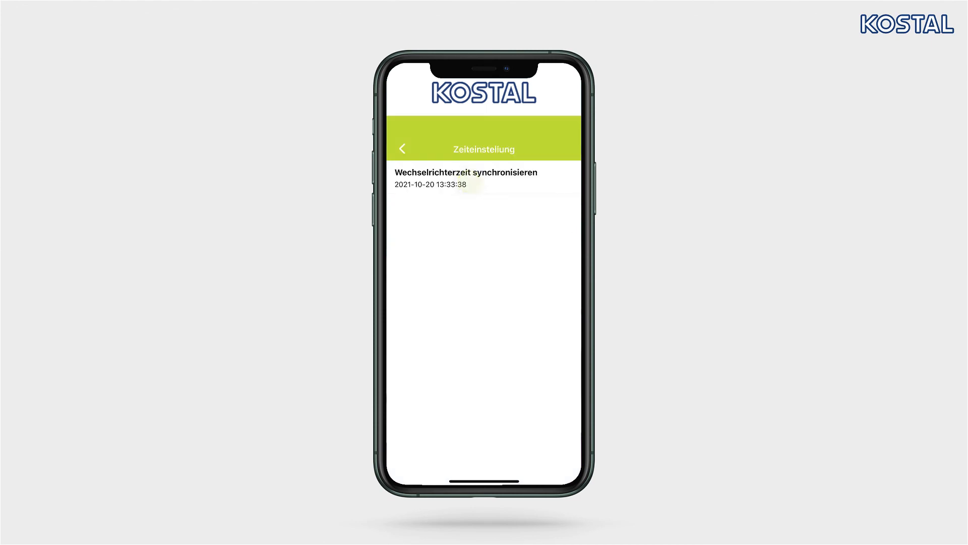
pyautogui.click(468, 176)
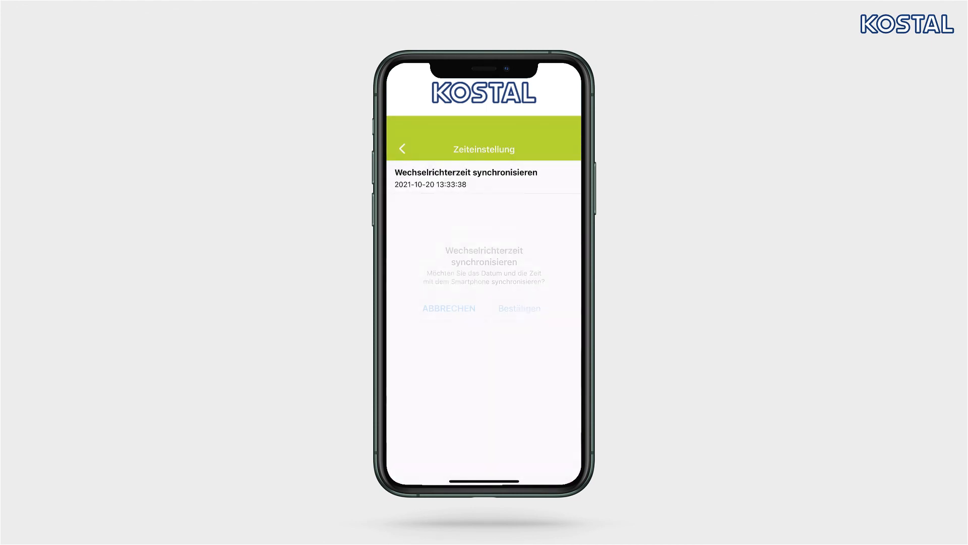
pyautogui.click(402, 147)
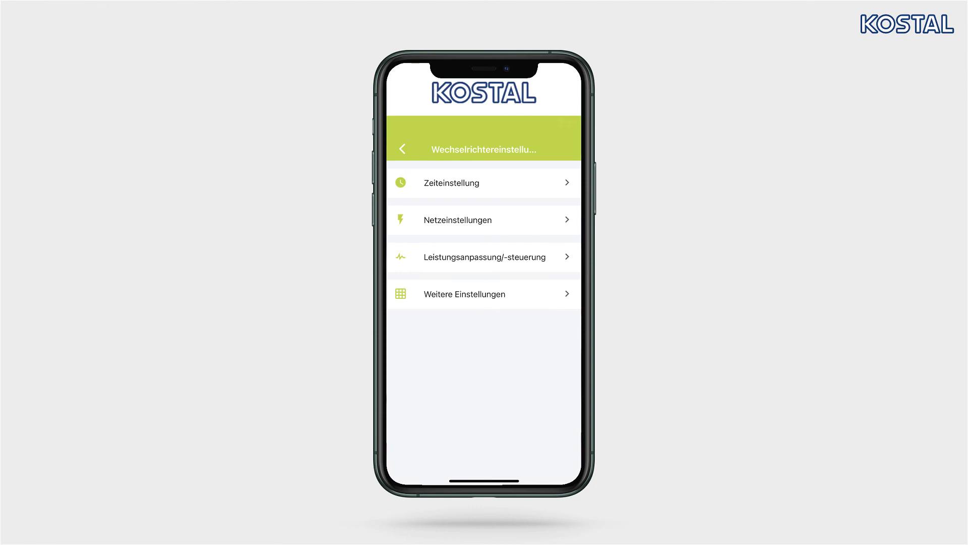